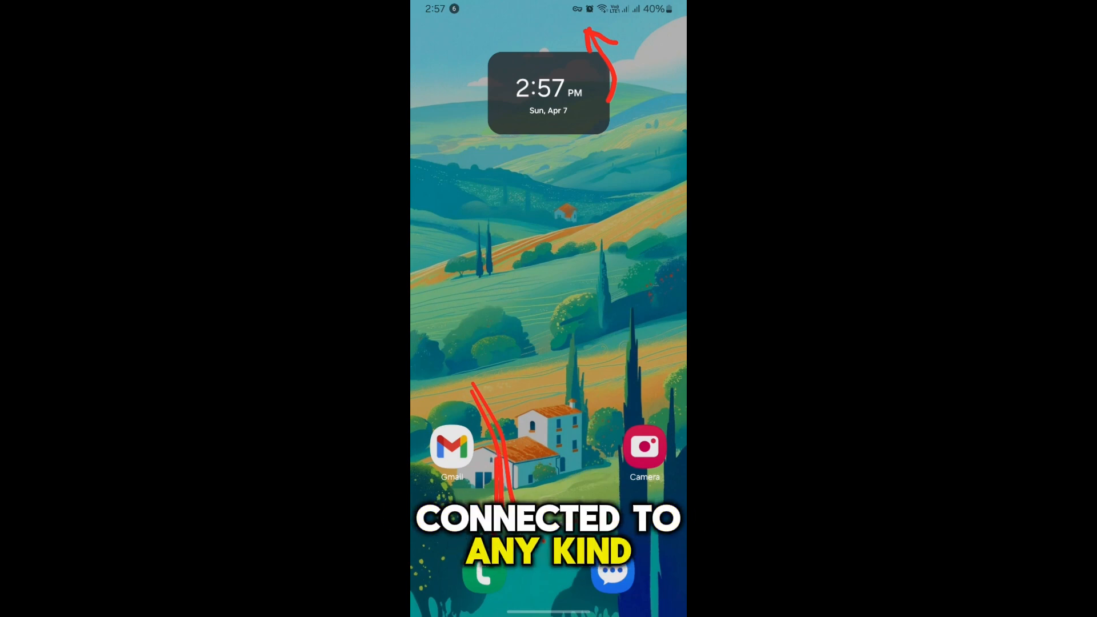
Swipe down the home screen to reach the Samsung app folder
scroll("down", 3)
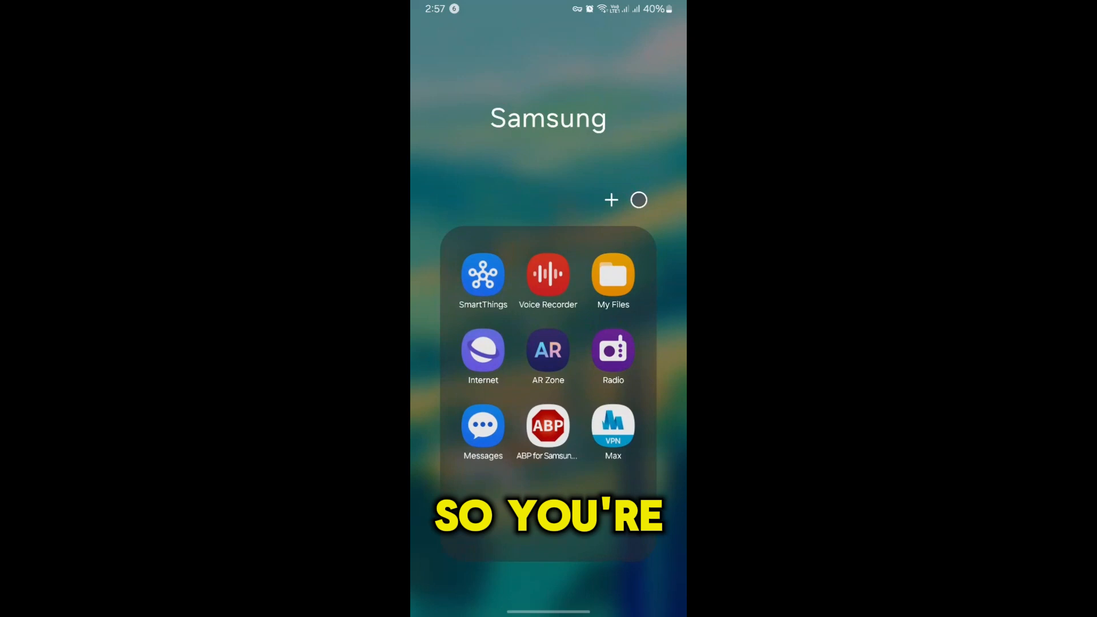
Launch Samsung Max VPN, confirm privacy protection is off, and pull down Quick Settings
left_click(612, 425)
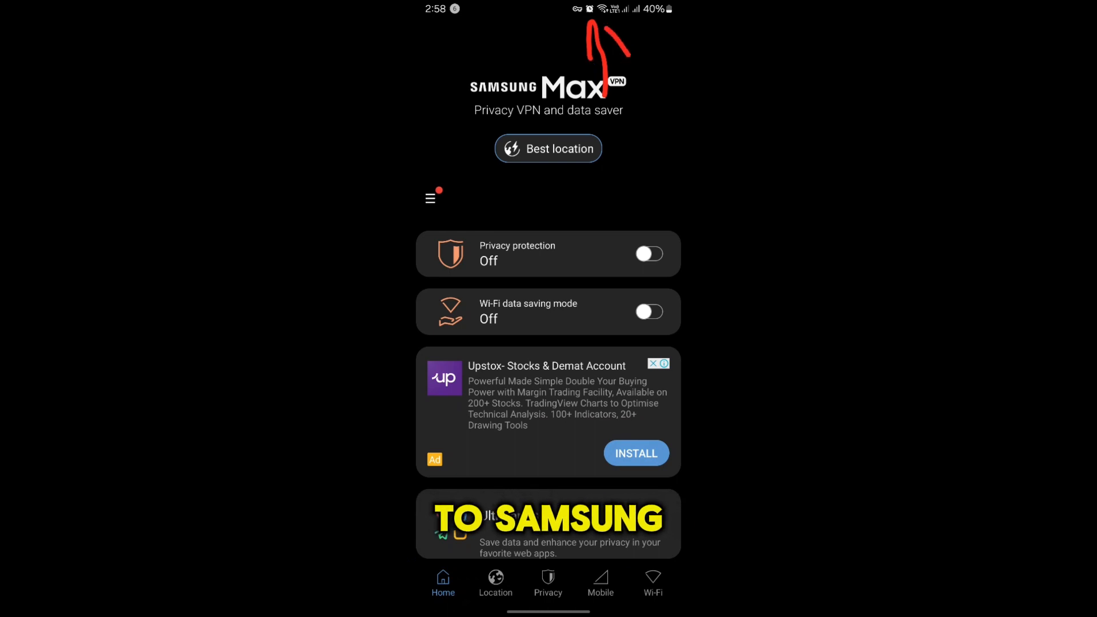
left_click(430, 199)
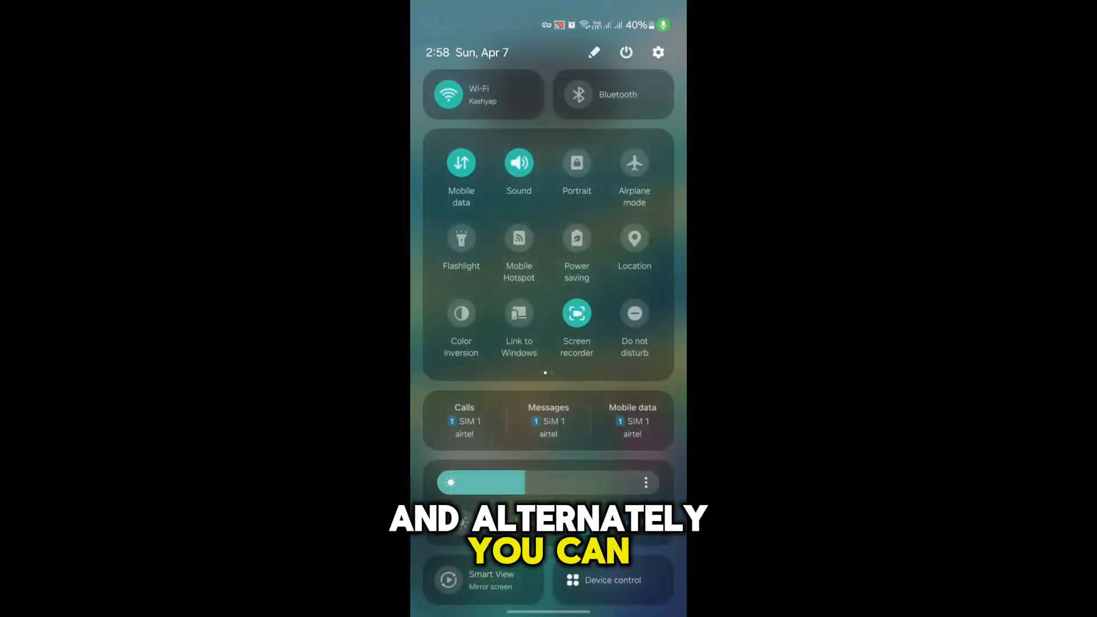
Go to Settings > Connections > More connection settings, showing Samsung Max VPN under VPN
left_click(657, 52)
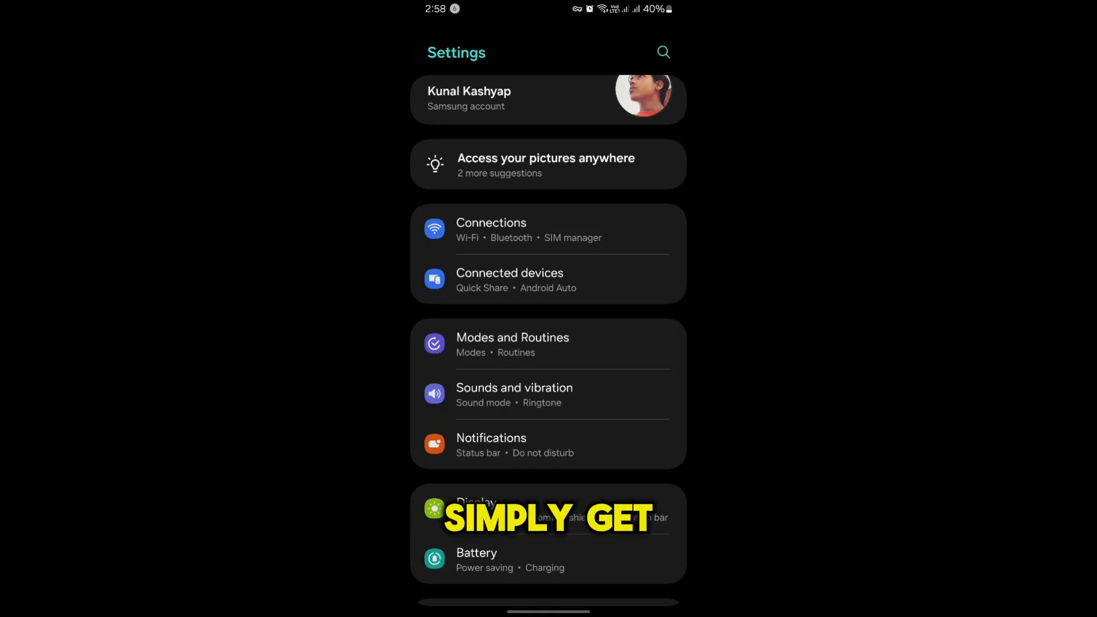
left_click(491, 229)
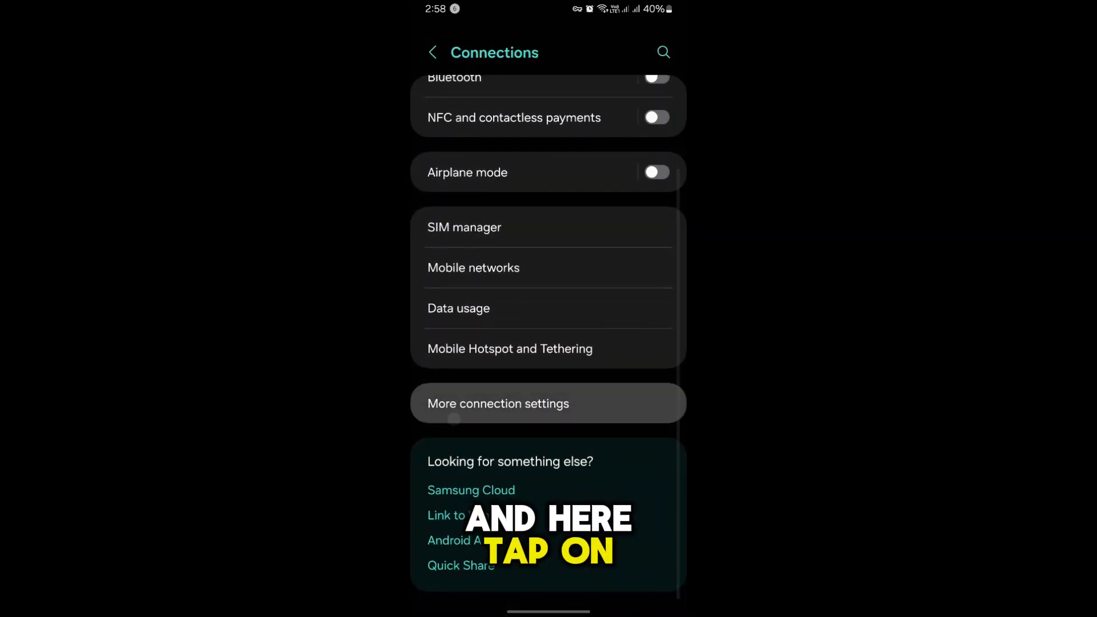
left_click(498, 403)
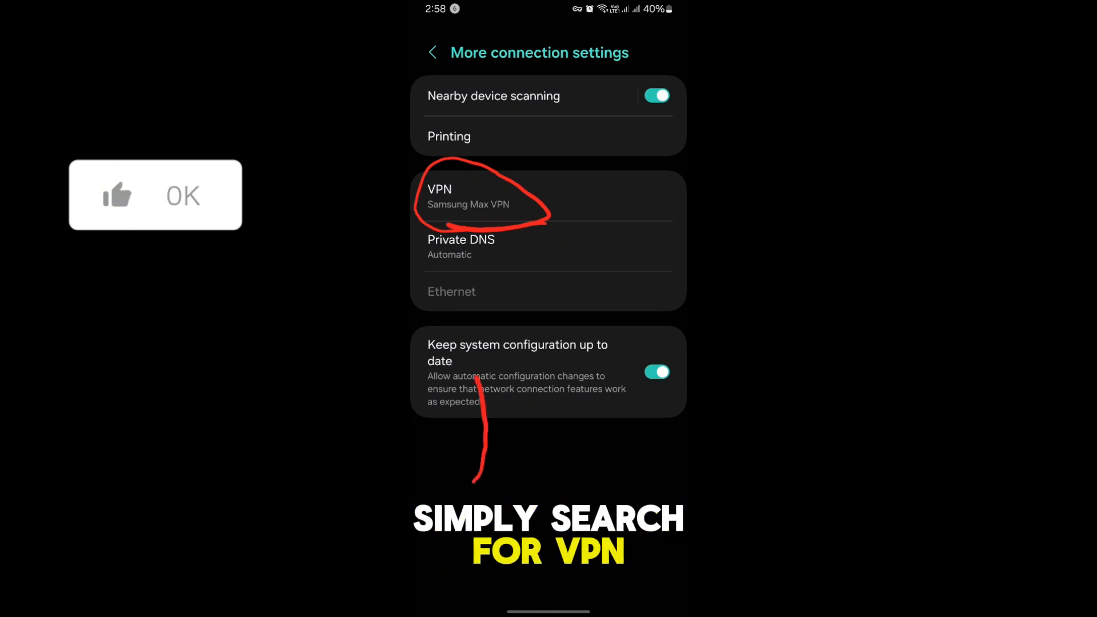
Open the Samsung Max VPN profile from the VPN list and choose Delete VPN profile
left_click(467, 199)
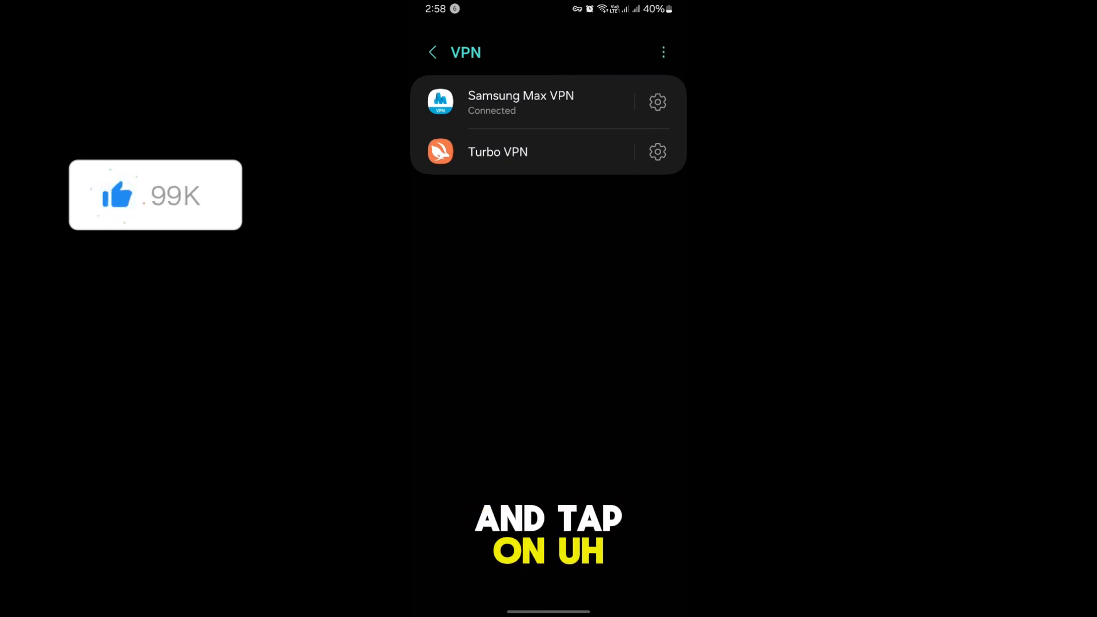
left_click(657, 102)
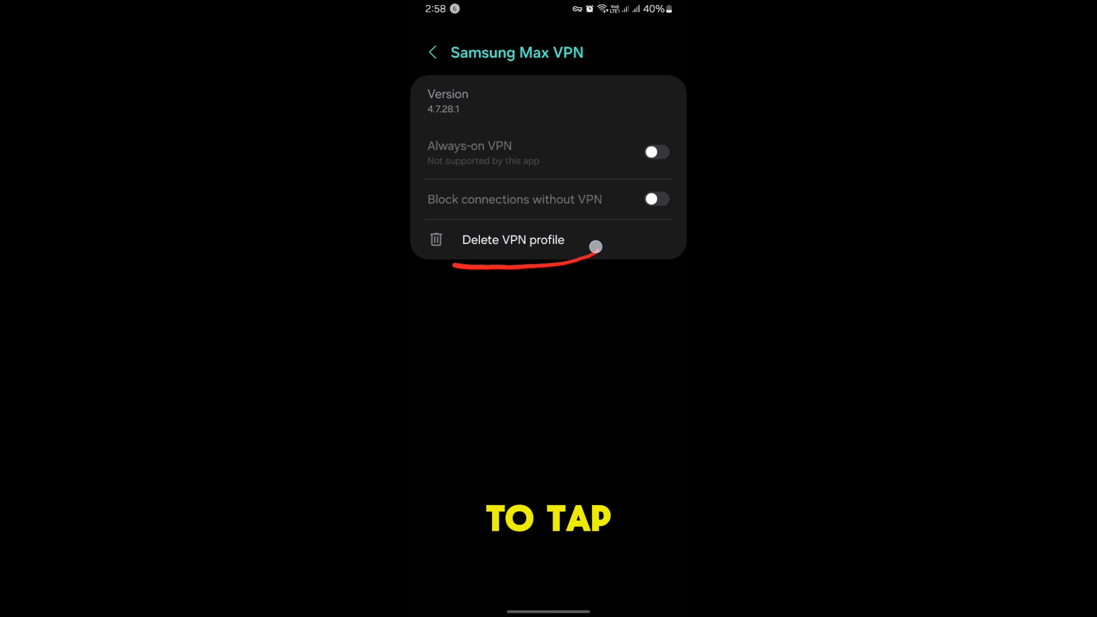
left_click(513, 239)
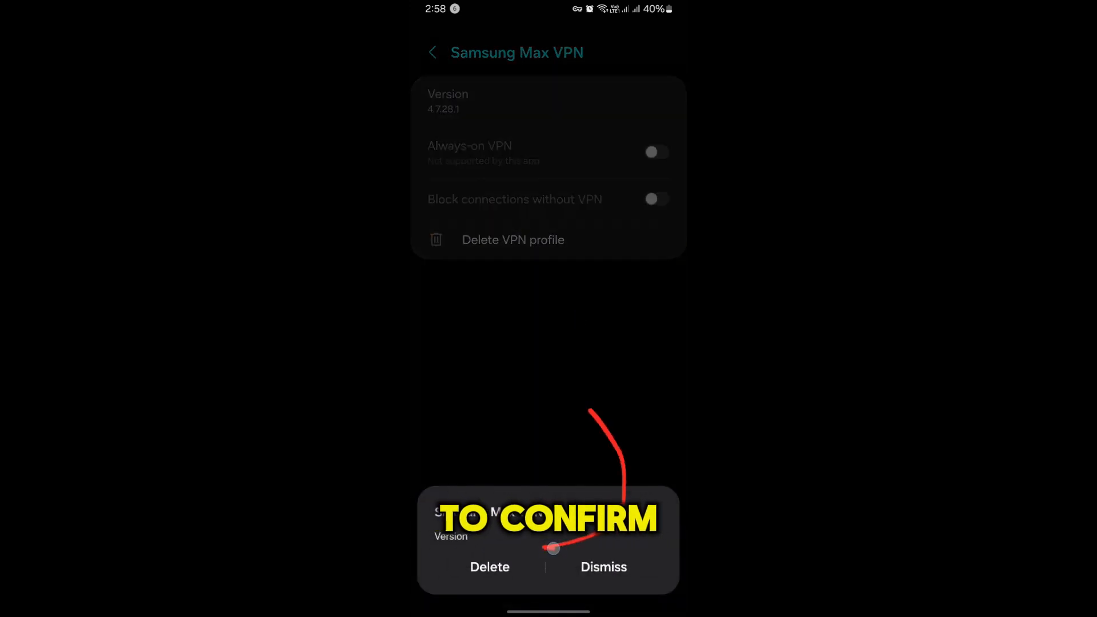
Confirm deletion so only Turbo VPN remains in the VPN list
left_click(490, 566)
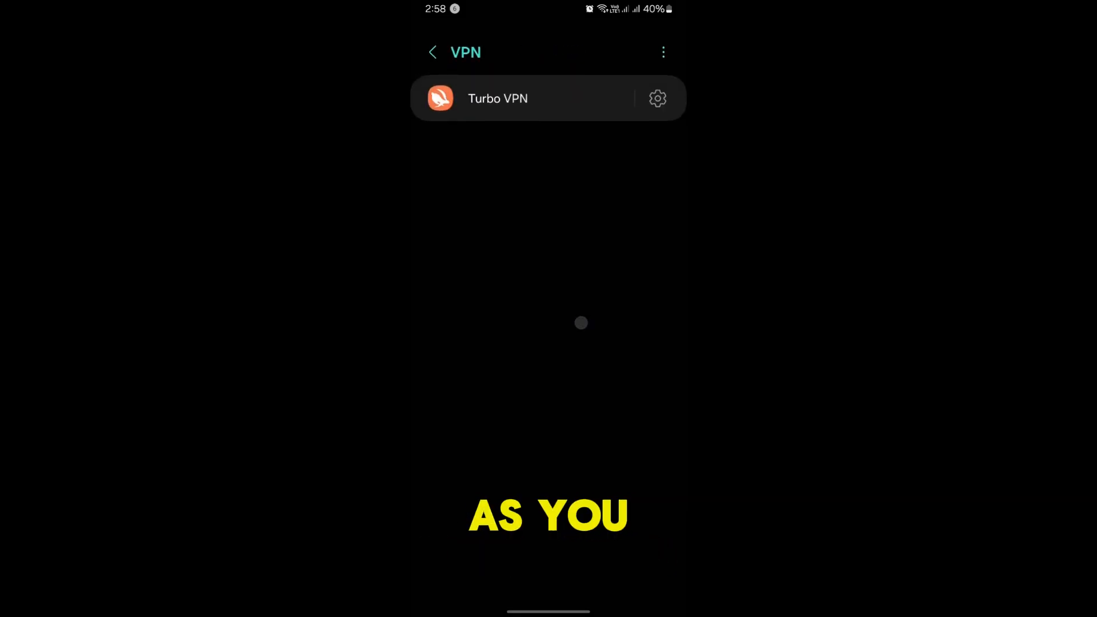